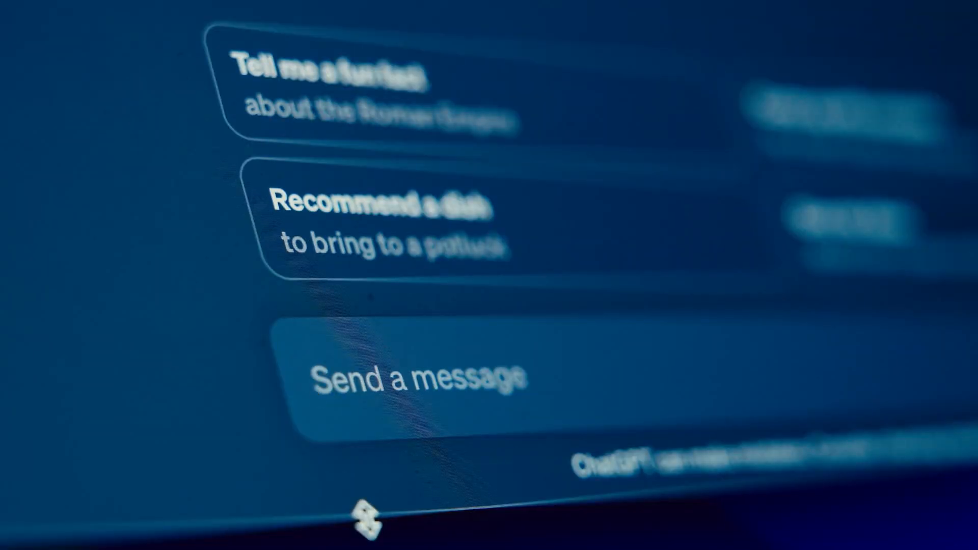
Step: Type 'How to open a civ' into the ChatGPT message box
type("How to open")
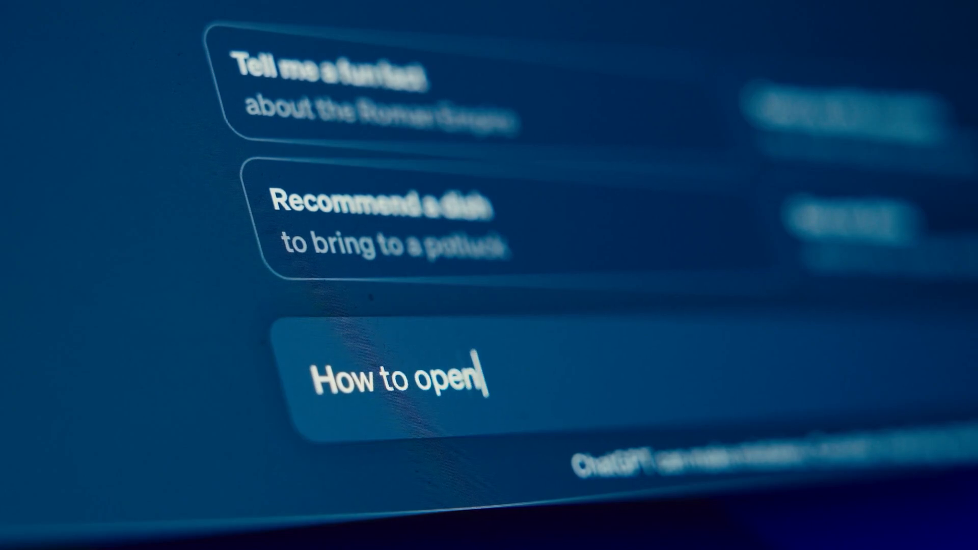
type("a civ")
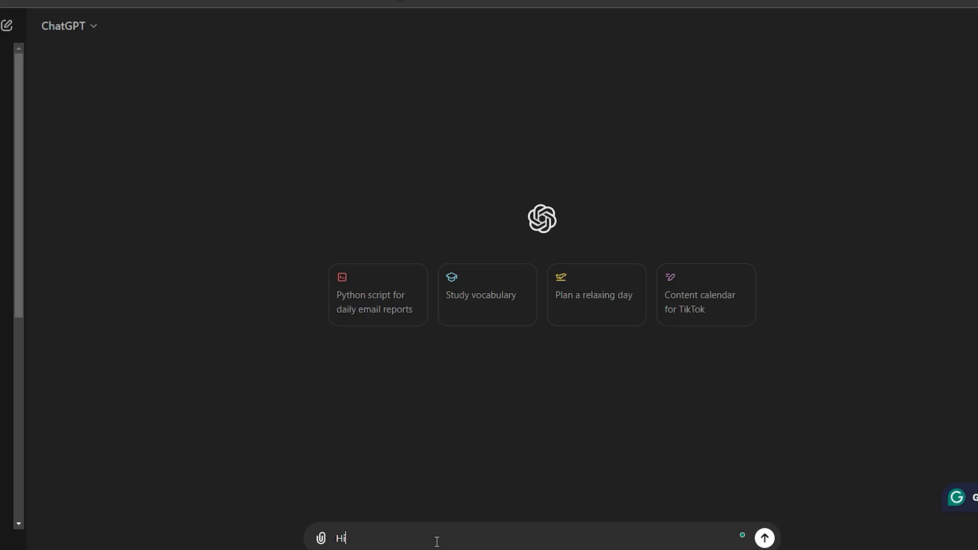
Step: Send 'Hi', then type 'How are yo' and send it as the follow-up
left_click(764, 538)
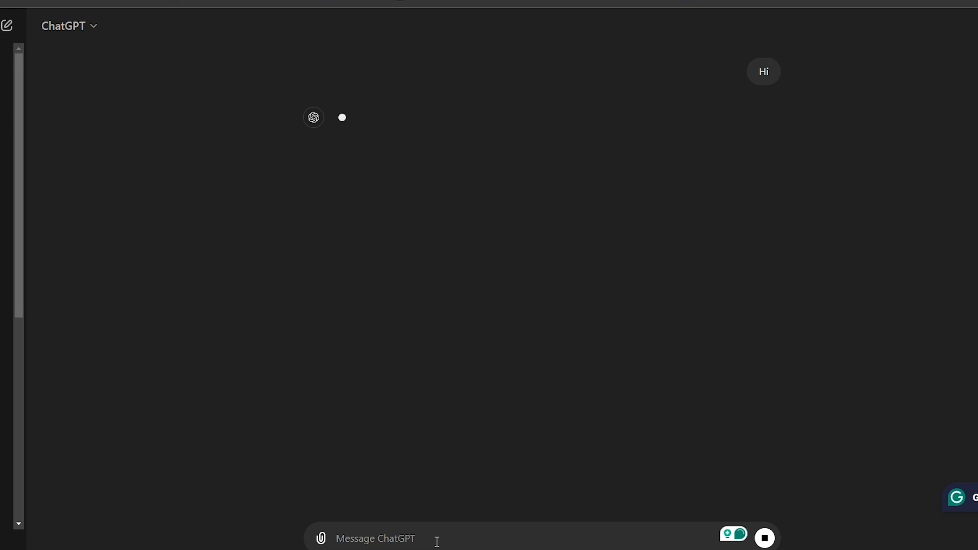
type("How are yo")
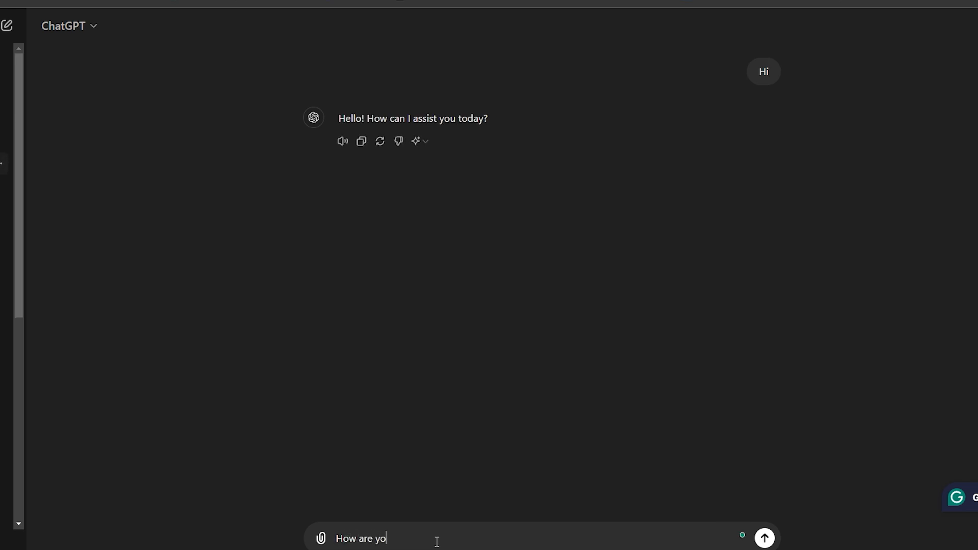
left_click(763, 538)
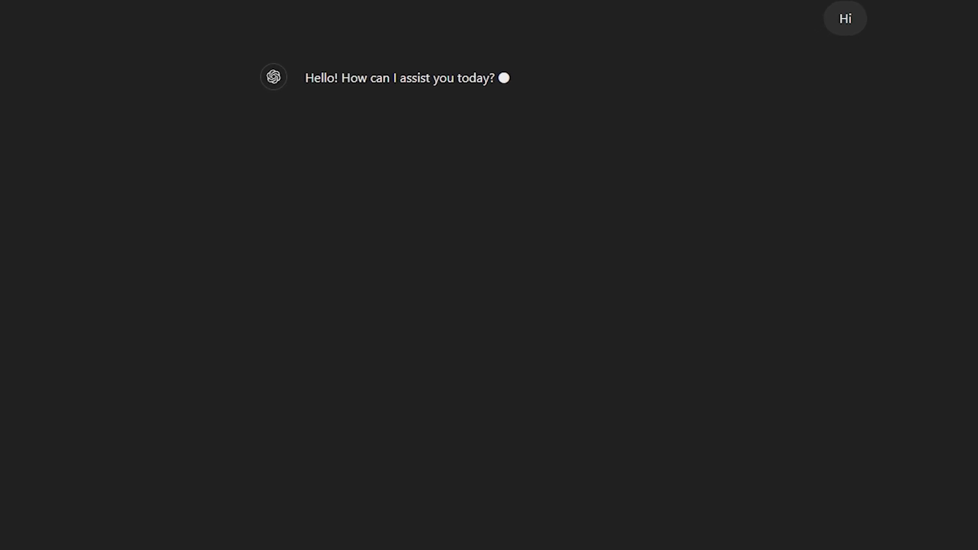
Step: Type 'How are you?' into the Message ChatGPT field
type("How are you?")
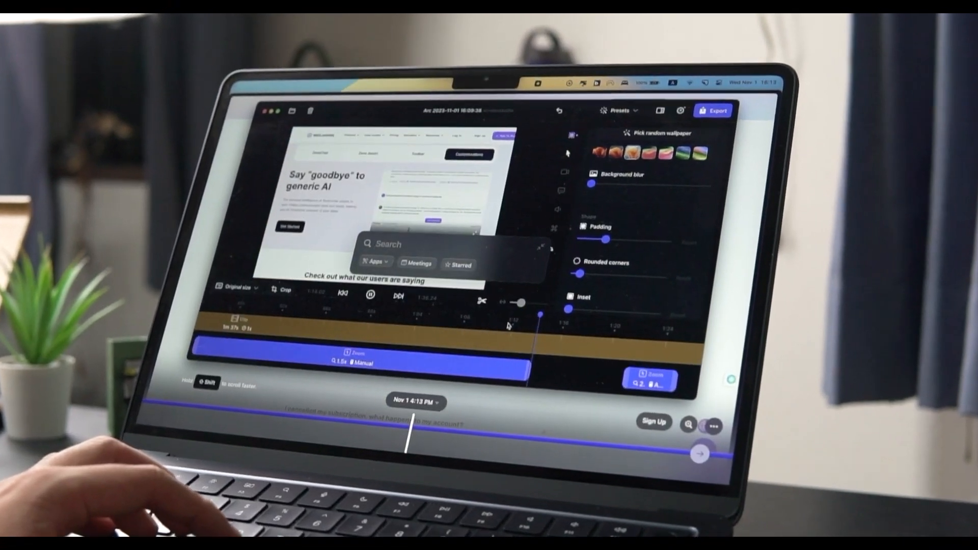
Step: Type 'rewind' into the Rewind search overlay to list matching captured moments
type("rewind")
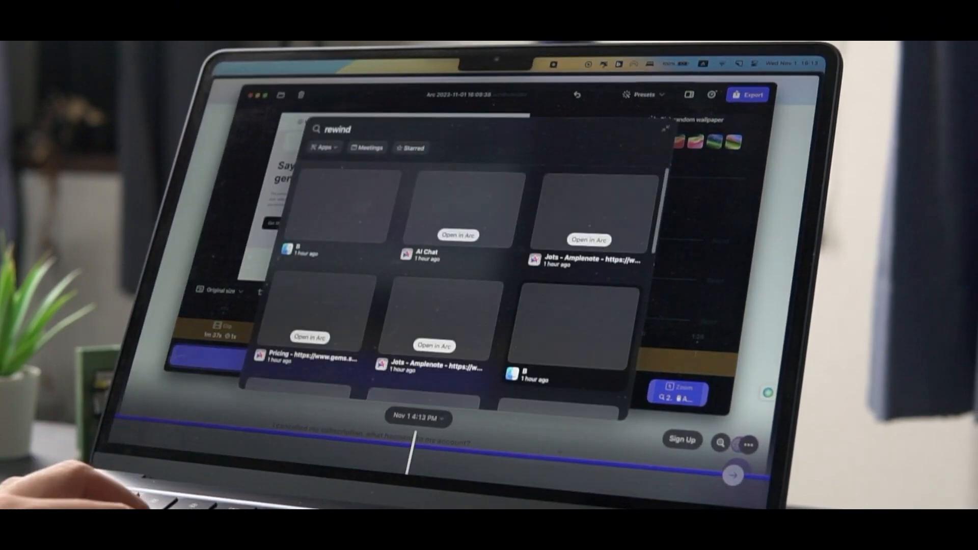